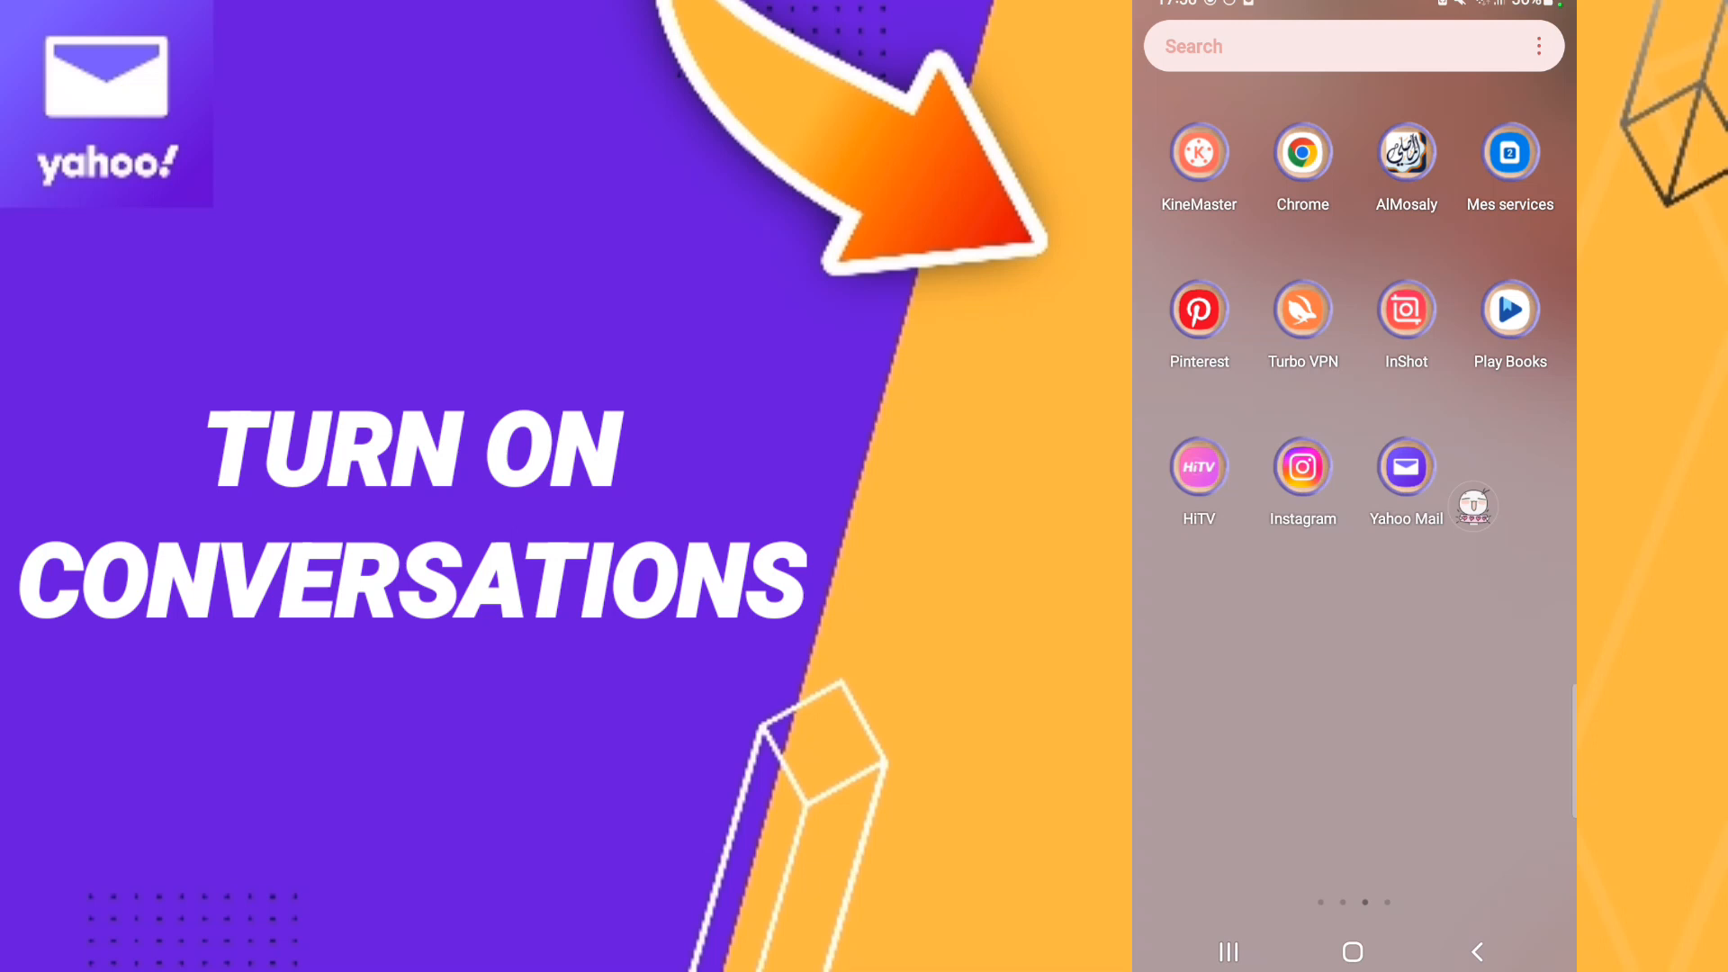
- Launch the Yahoo Mail app from the Android home screen
{"action": "left_click", "coordinate": [1405, 466]}
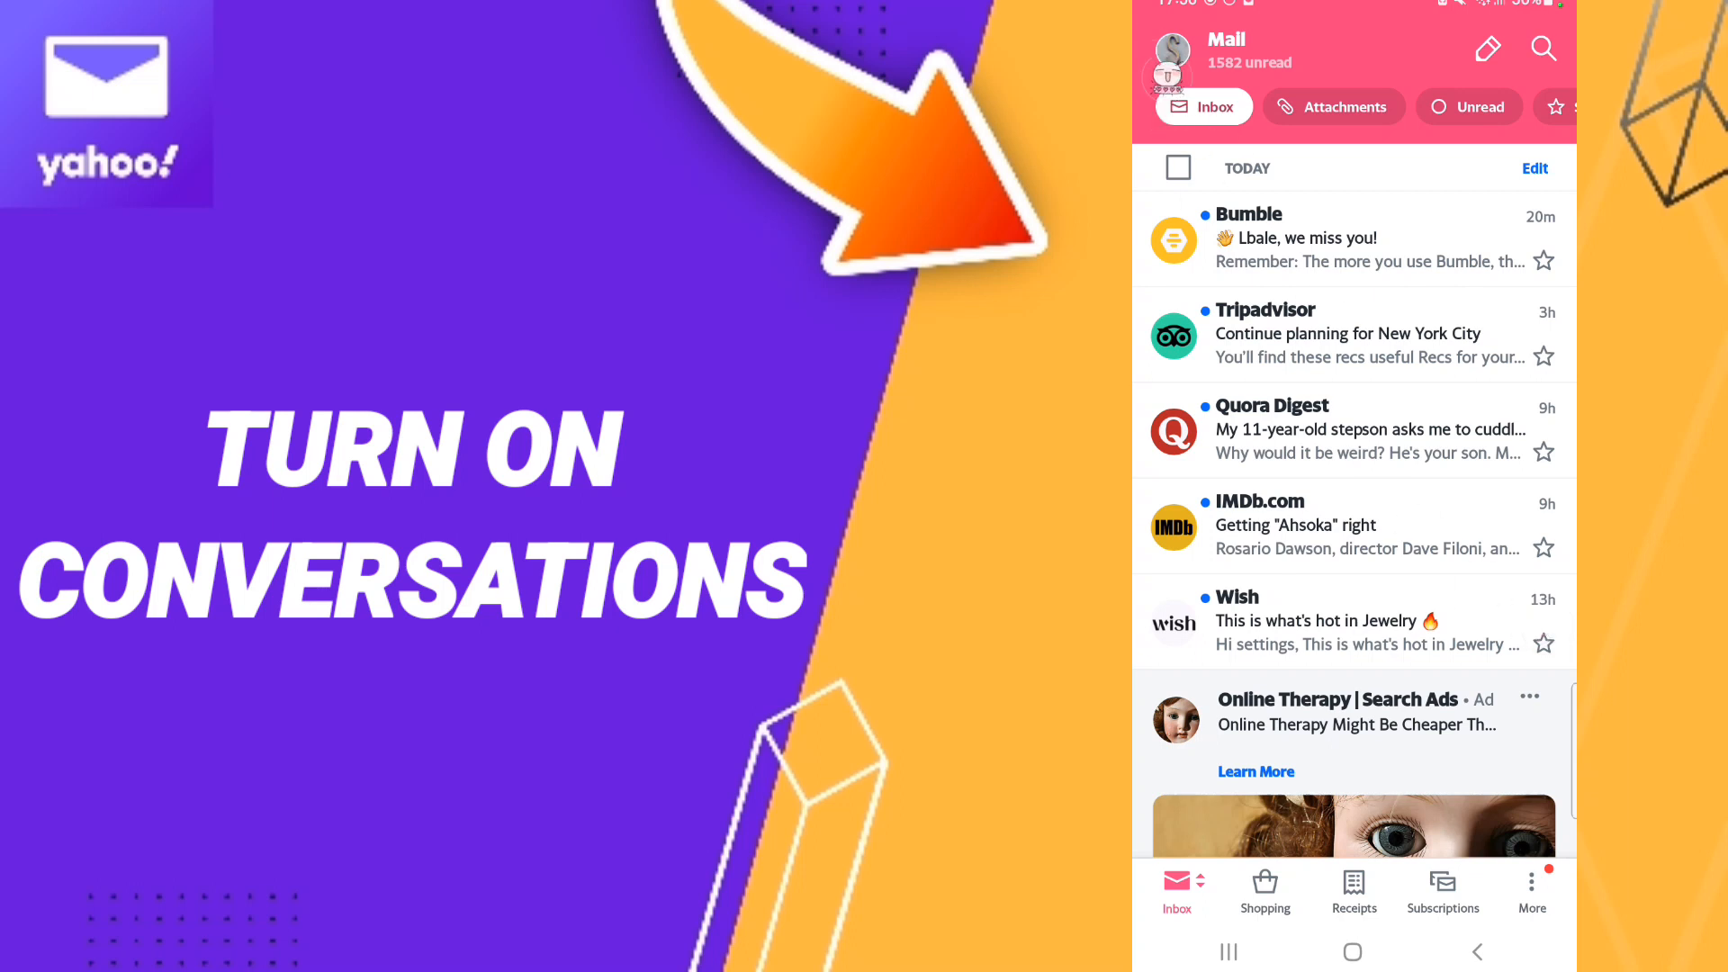
- Open Settings from the profile avatar and switch the Conversations toggle on
{"action": "left_click", "coordinate": [1172, 48]}
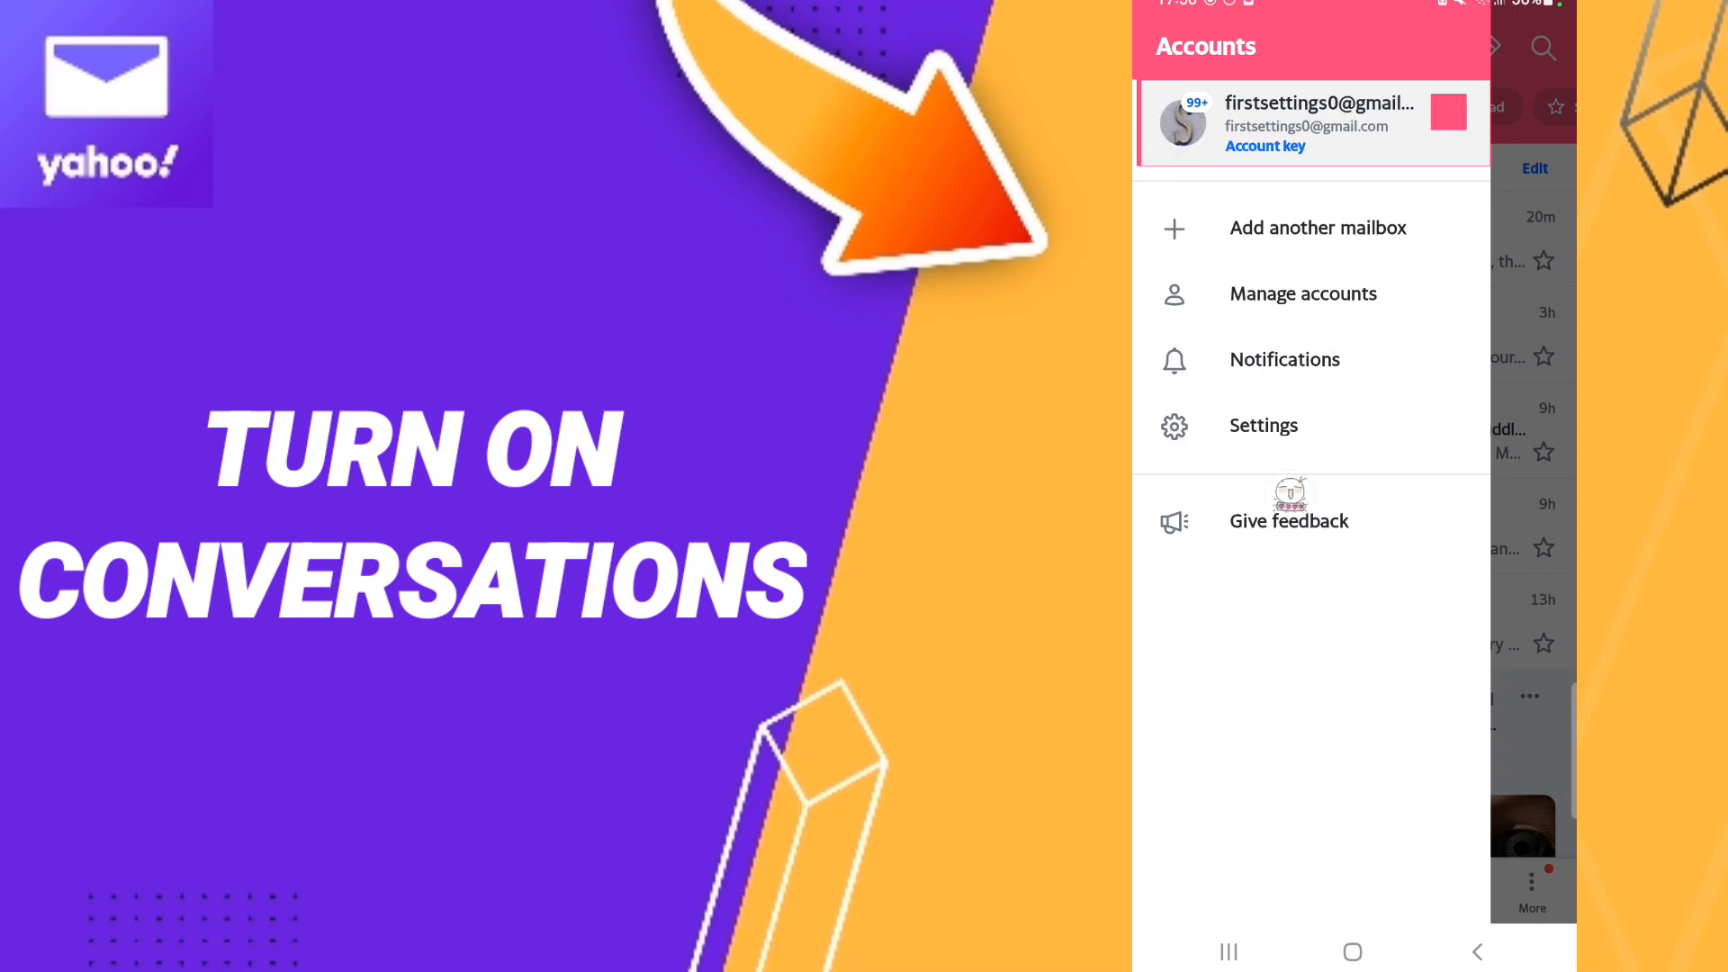
{"action": "left_click", "coordinate": [1263, 424]}
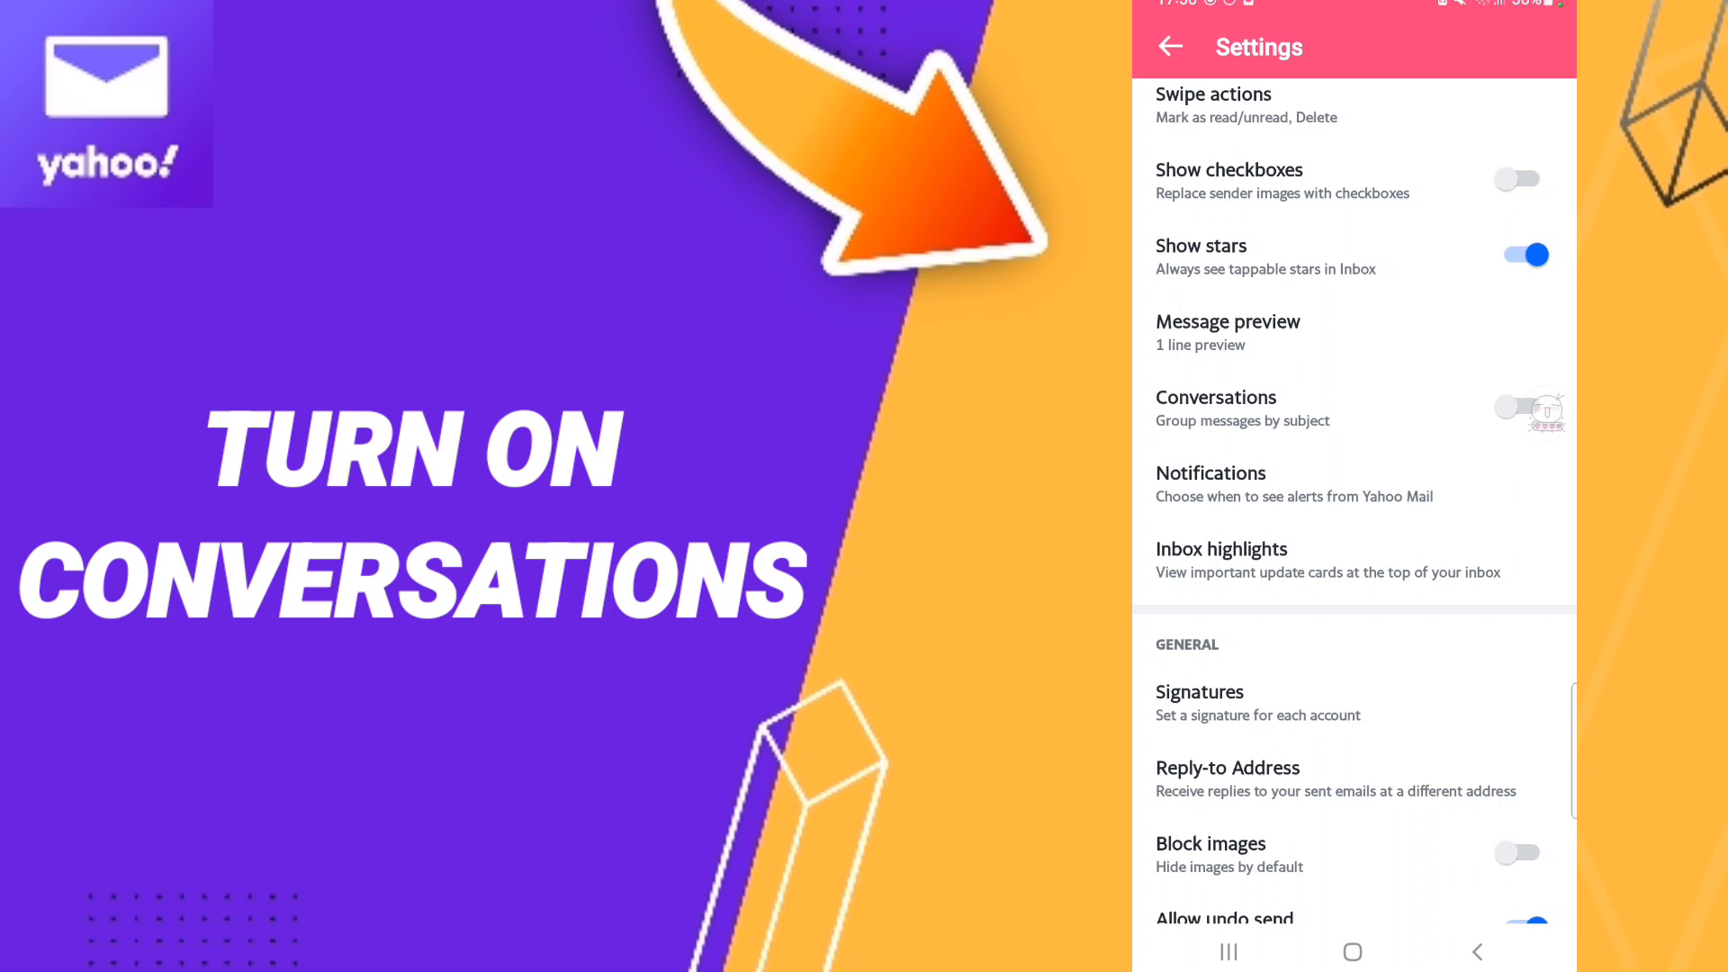
{"action": "left_click", "coordinate": [1525, 406]}
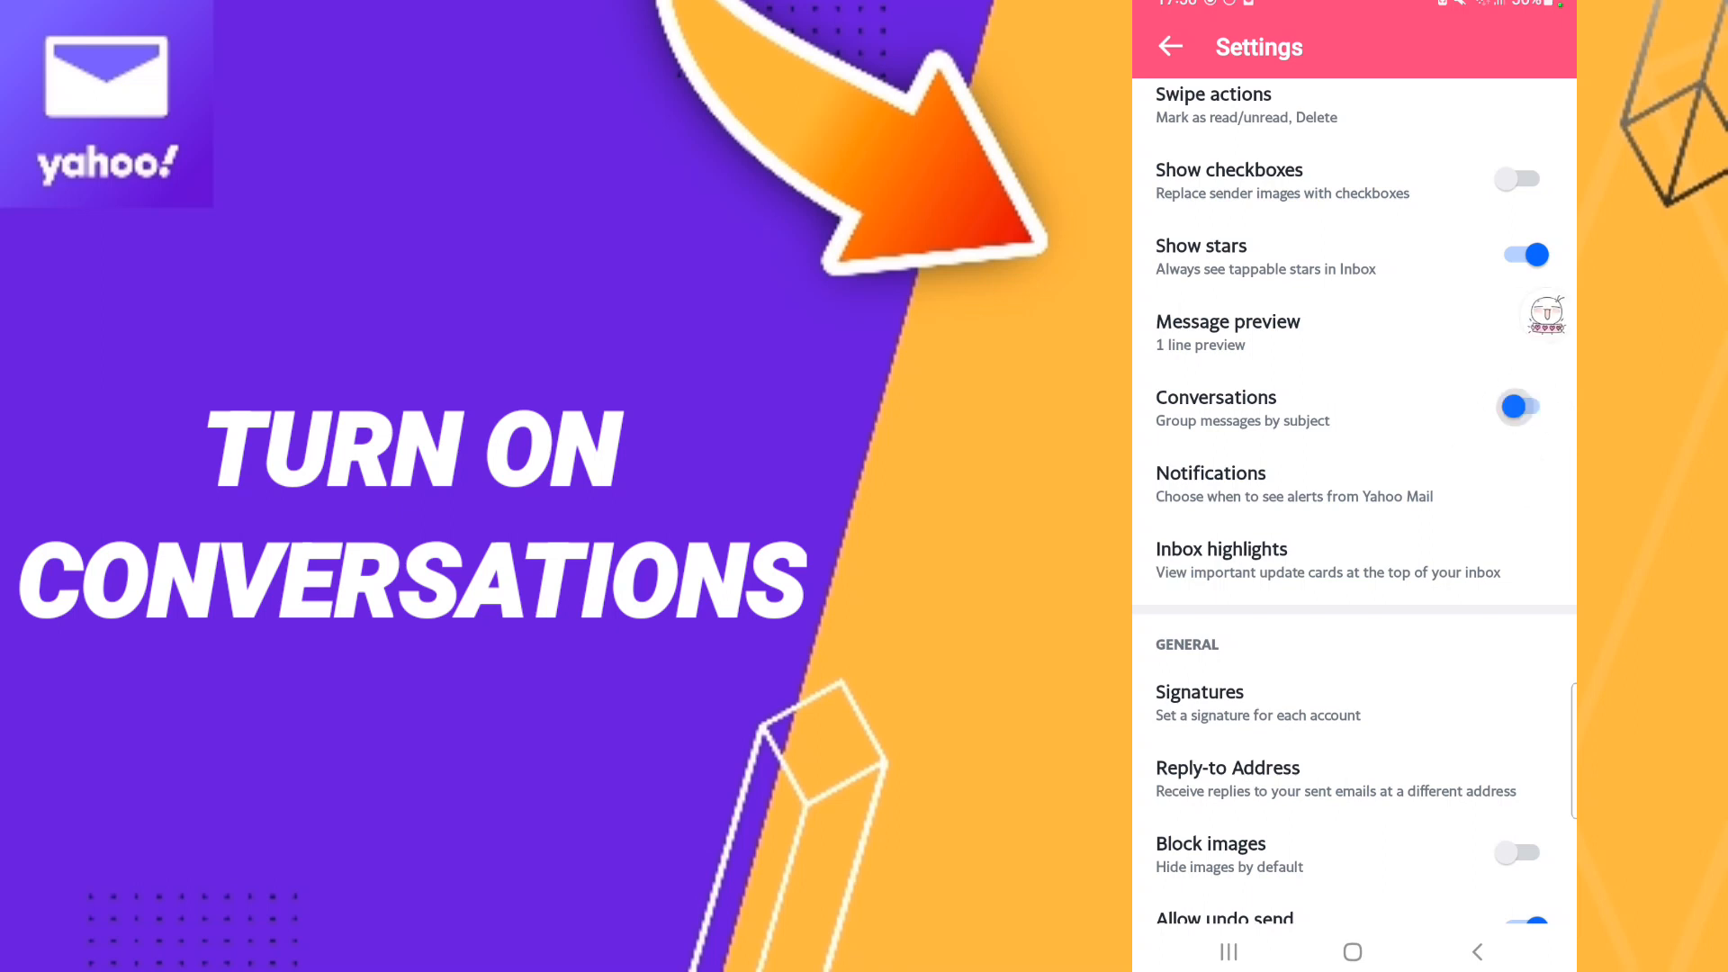
{"action": "left_click", "coordinate": [1517, 407]}
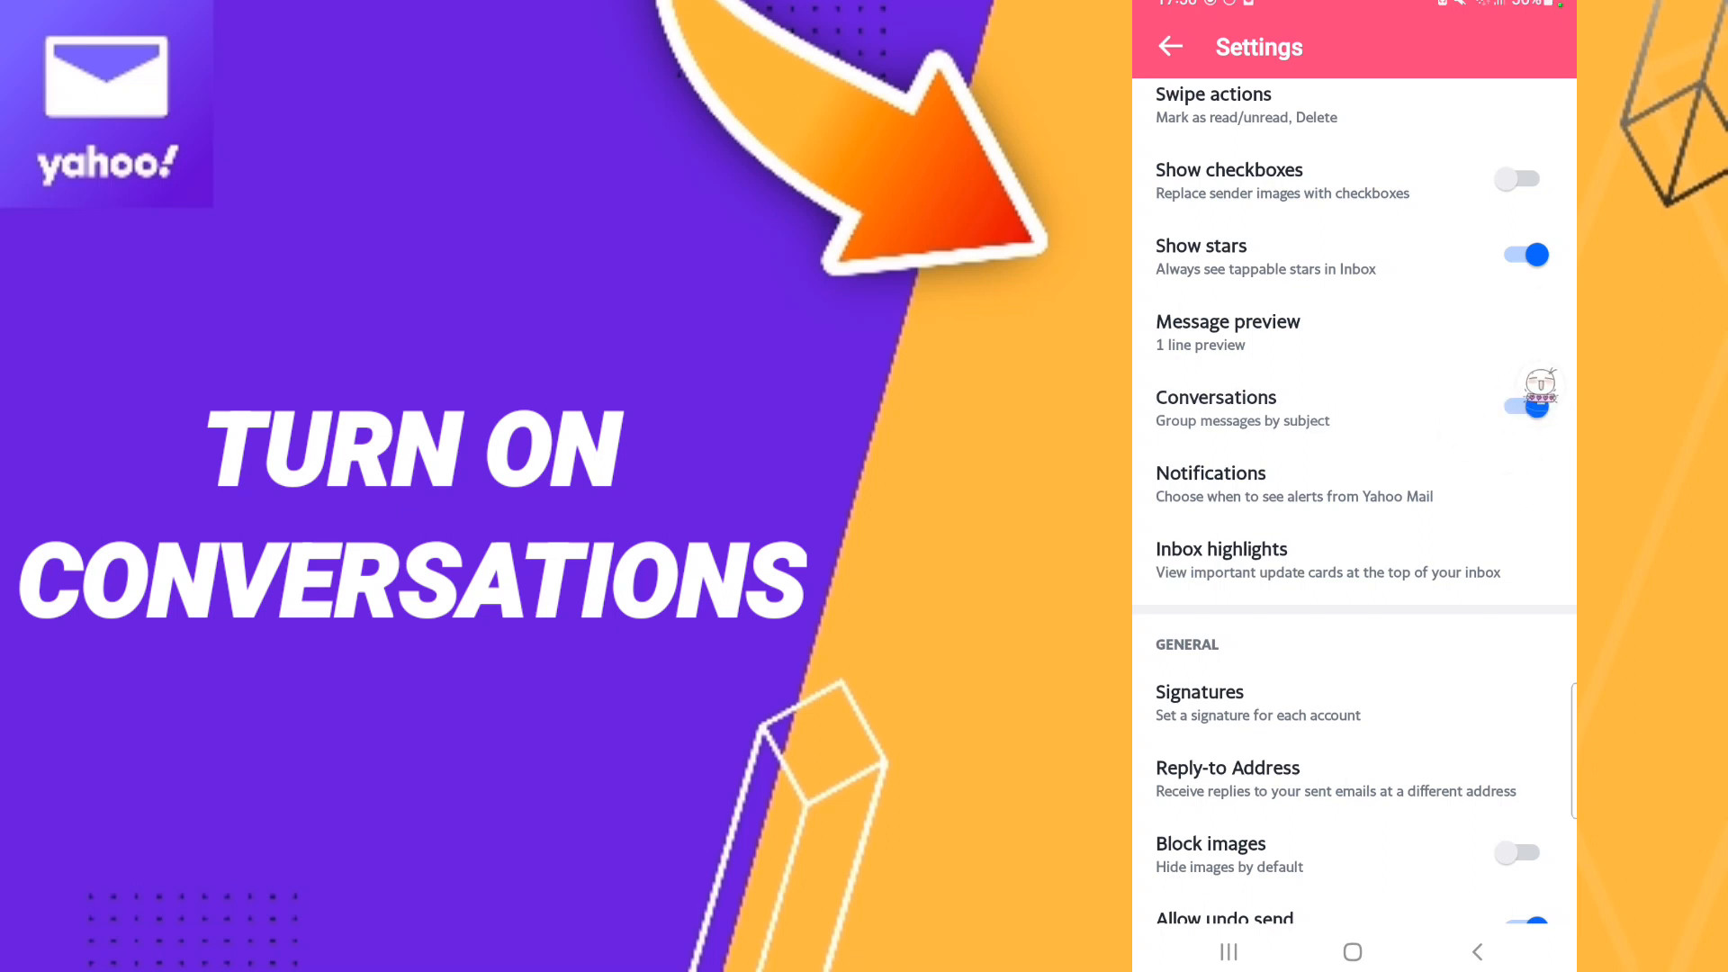